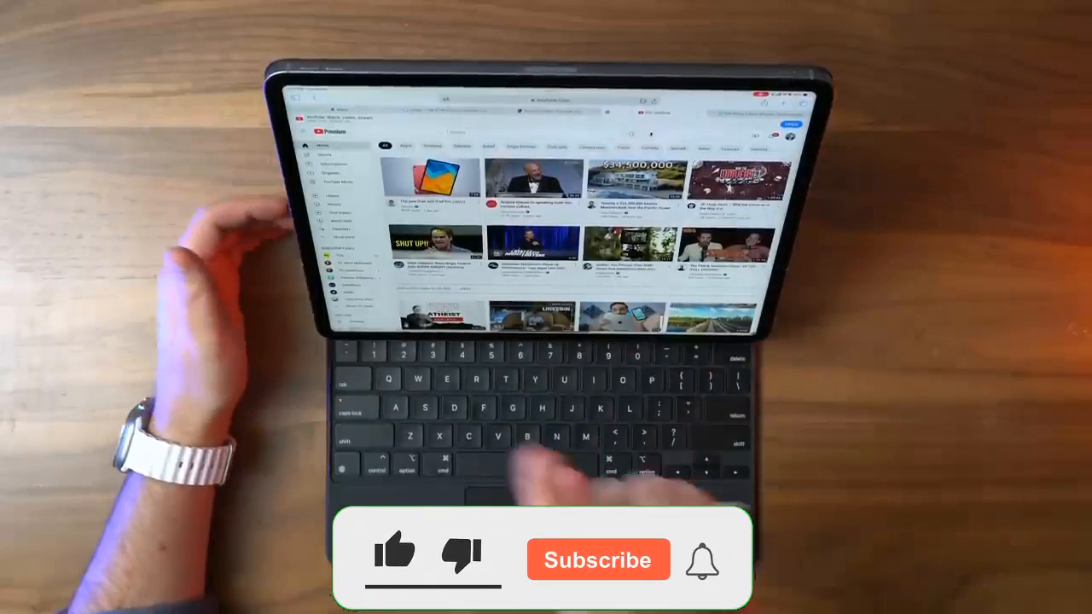
left_click(397, 552)
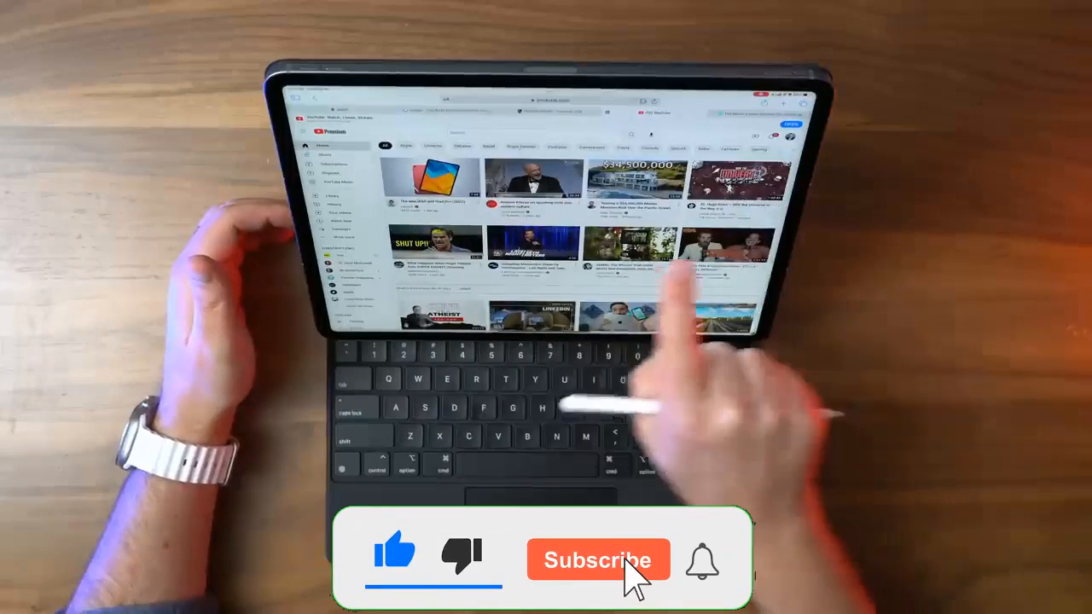
left_click(598, 561)
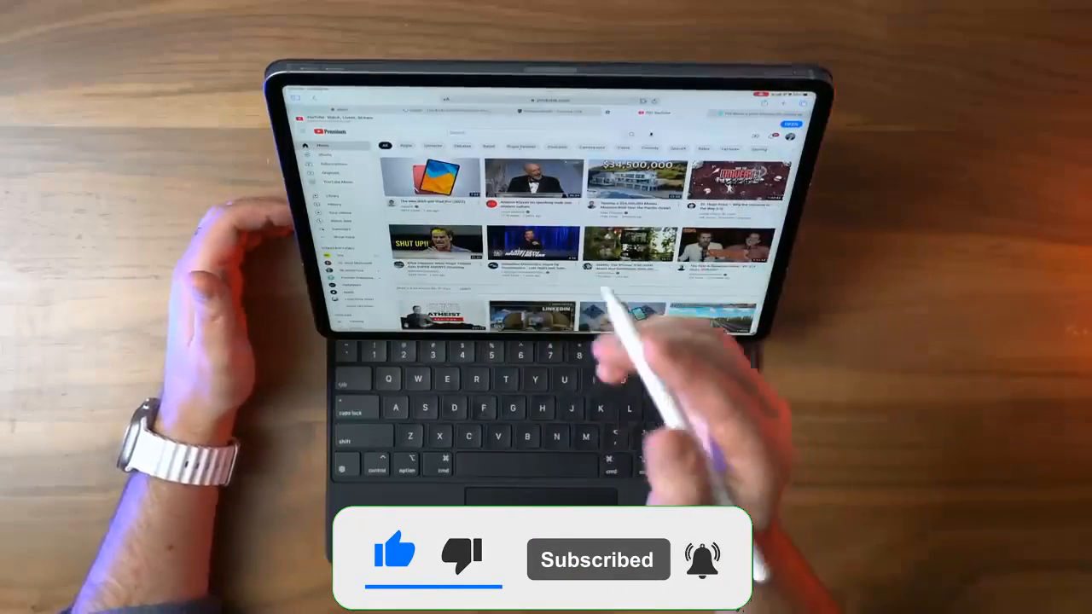